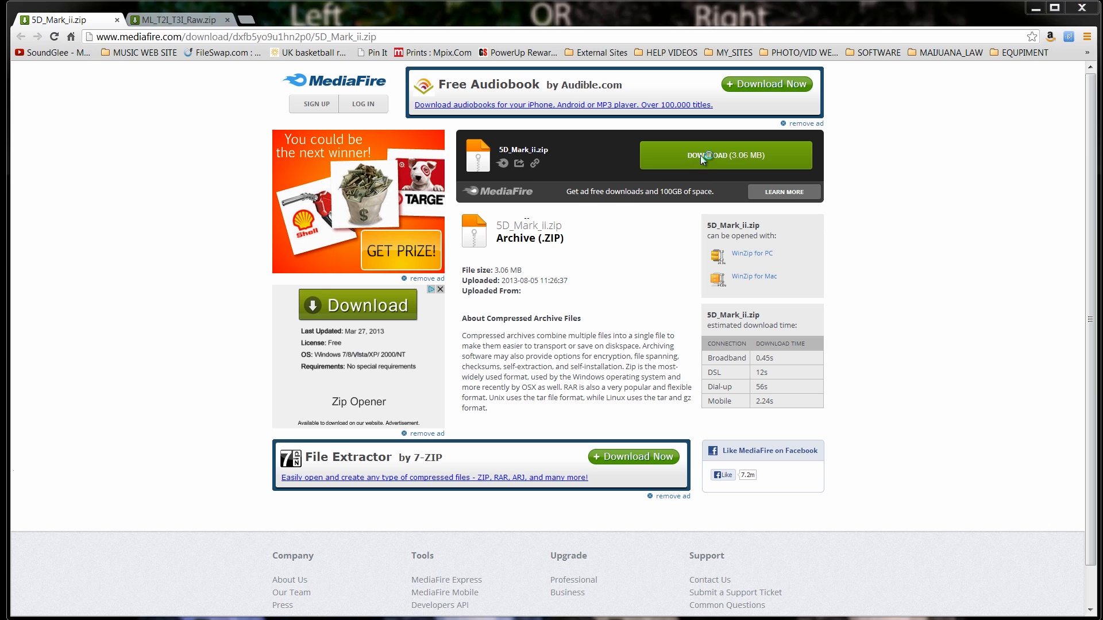
Start downloading 5D_Mark_ii.zip and then ML_T2I_T3I_Raw.zip from MediaFire.
{"action": "left_click", "coordinate": [725, 155]}
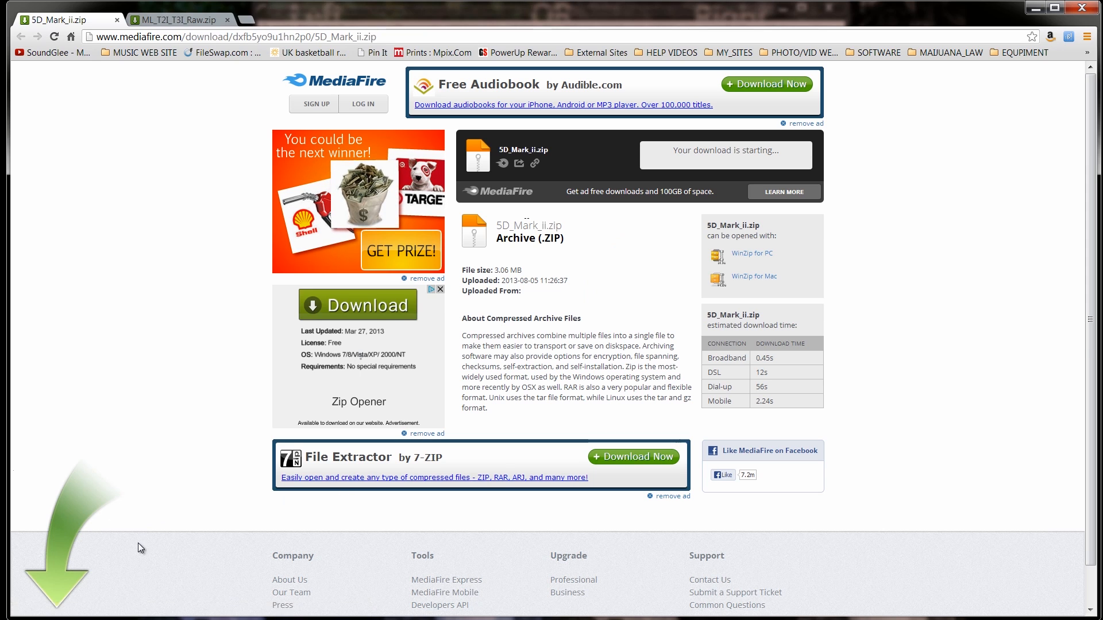
{"action": "left_click", "coordinate": [175, 19]}
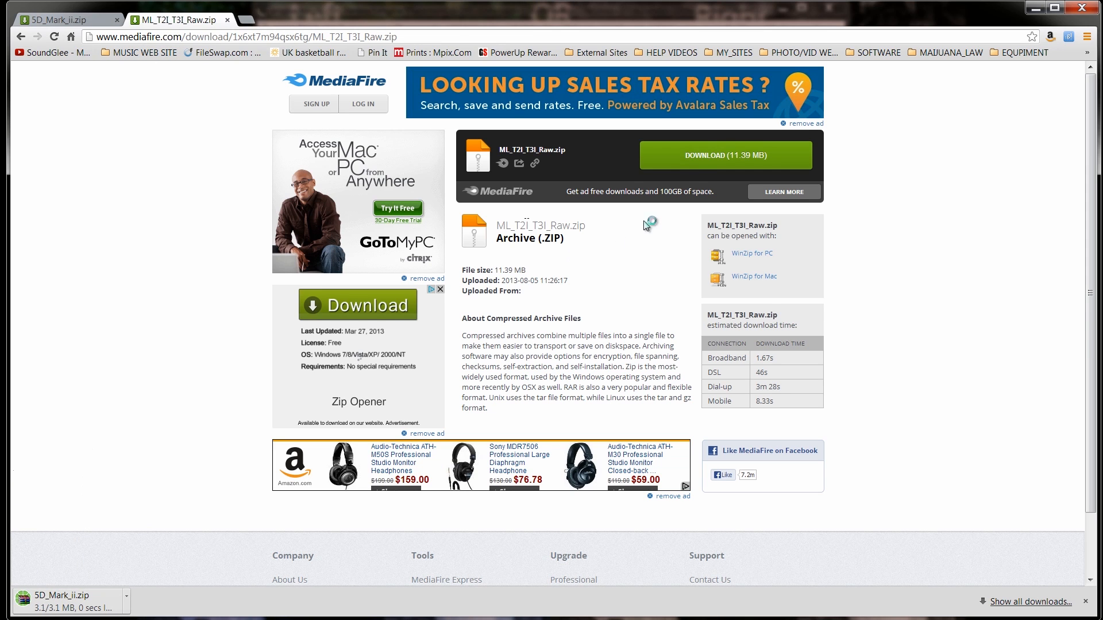
{"action": "left_click", "coordinate": [725, 156]}
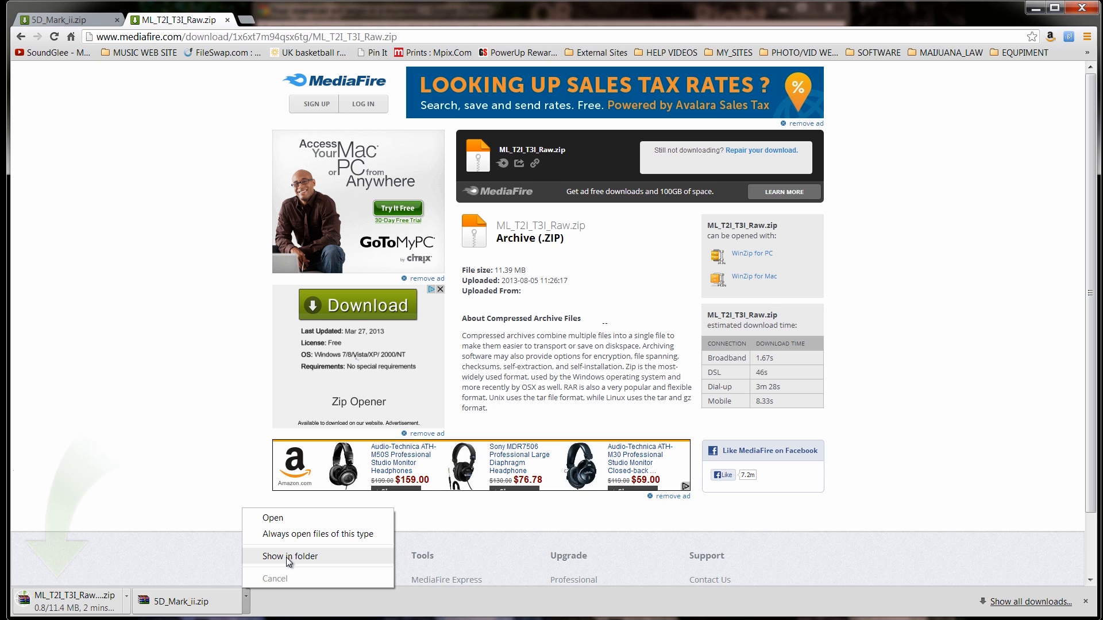
Reveal the downloaded 5D_Mark_ii archive in the Downloads folder.
{"action": "left_click", "coordinate": [288, 555]}
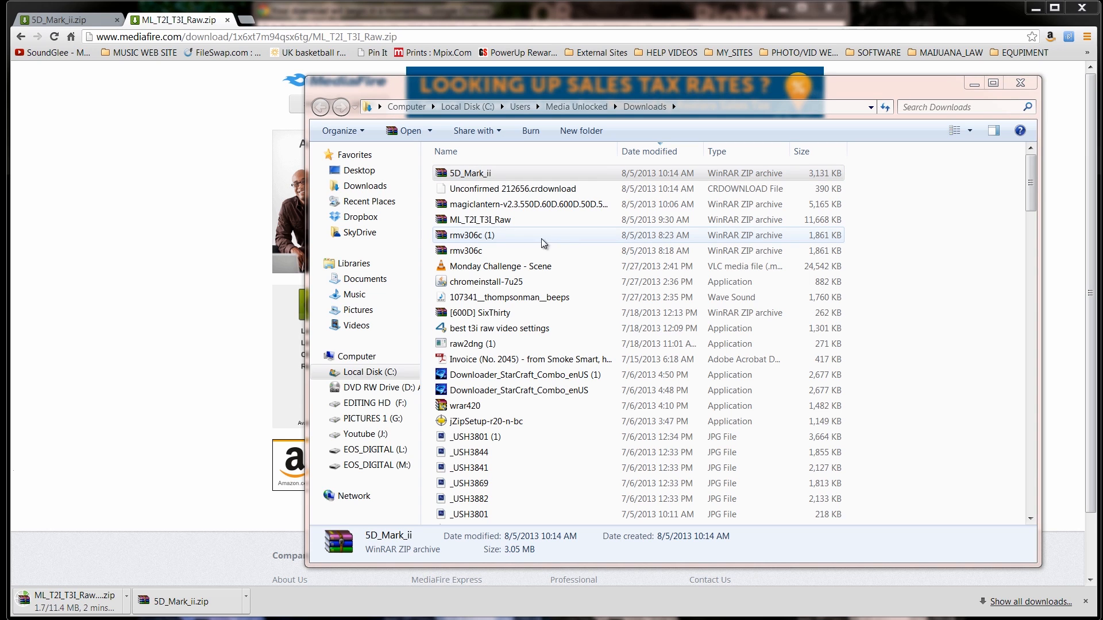
{"action": "mouse_move", "coordinate": [130, 296]}
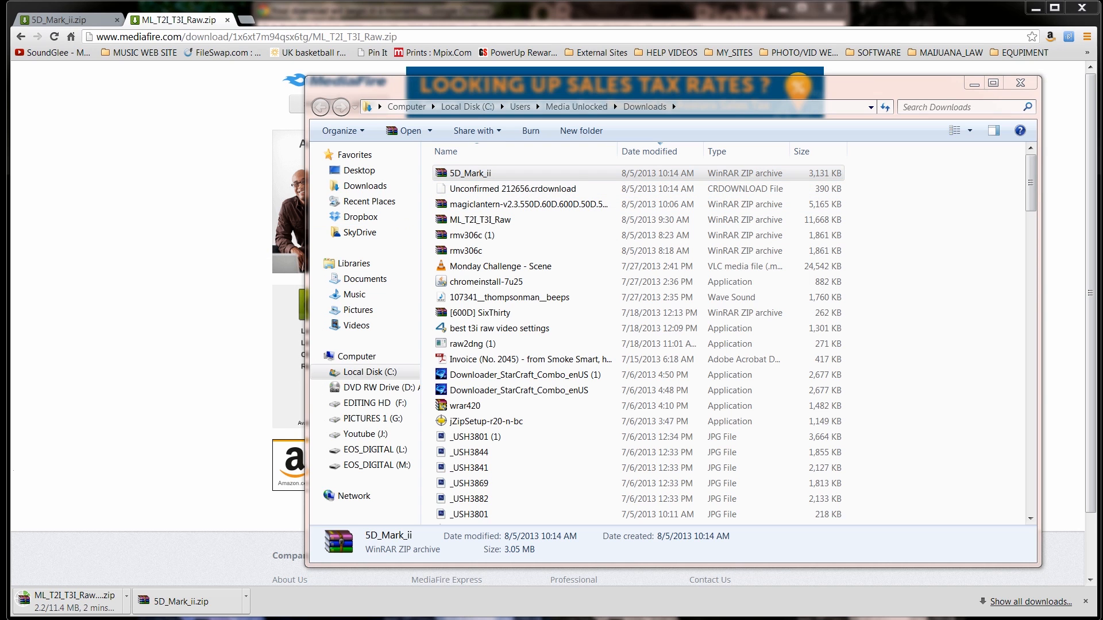
Open 5D_Mark_ii.zip in WinRAR and browse into its 5D_Mark_ii folder.
{"action": "double_click", "coordinate": [469, 173]}
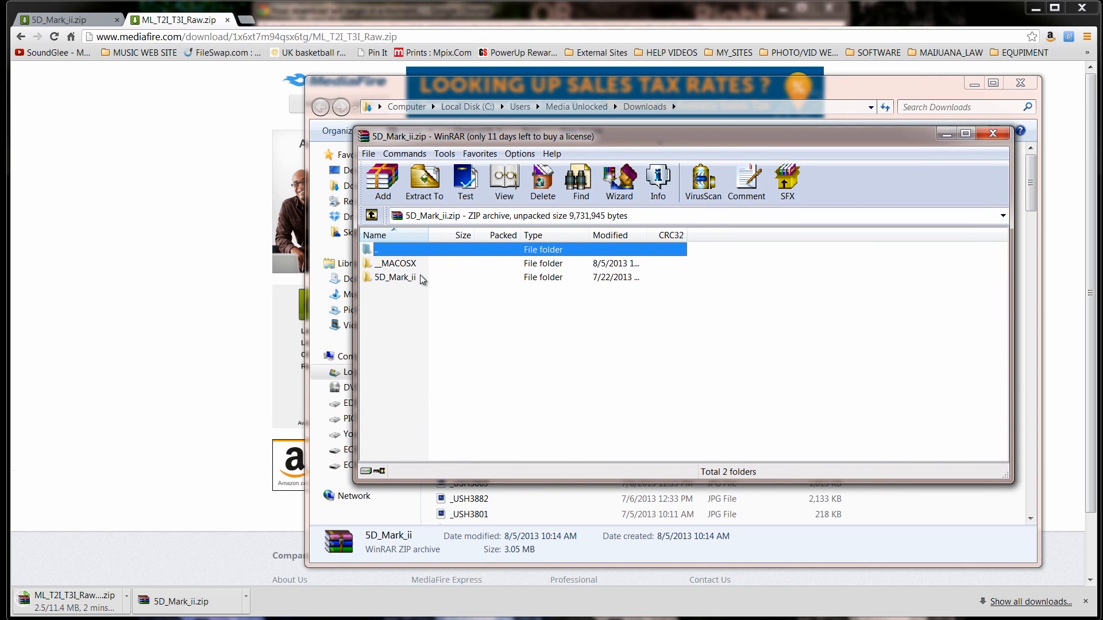
{"action": "double_click", "coordinate": [395, 276]}
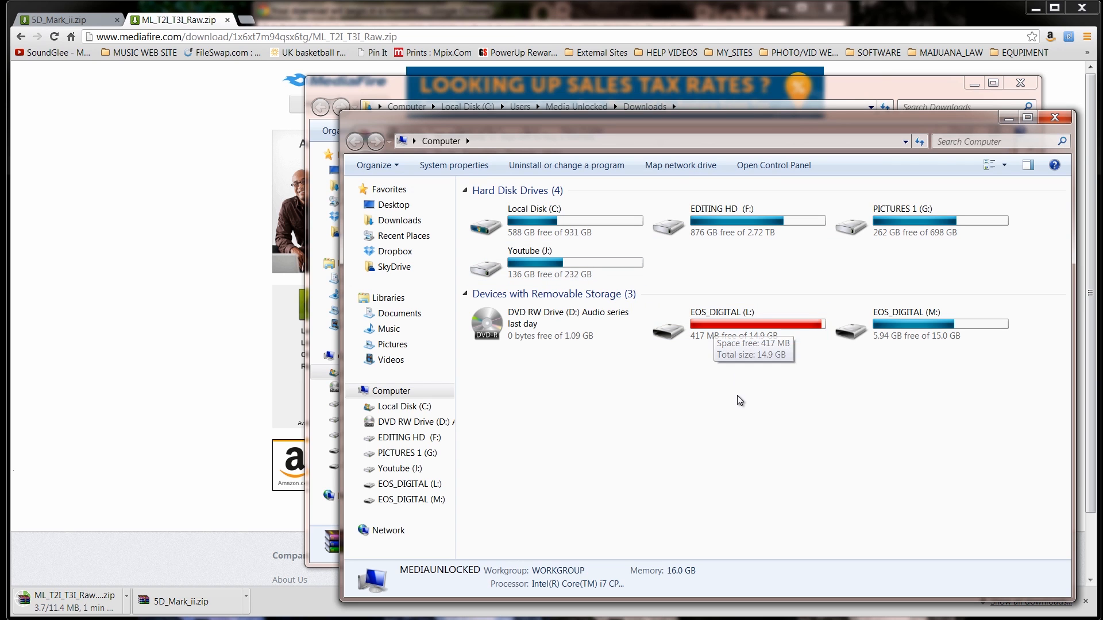
Open the EOS_DIGITAL (L:) memory card from the Computer window.
{"action": "double_click", "coordinate": [716, 311]}
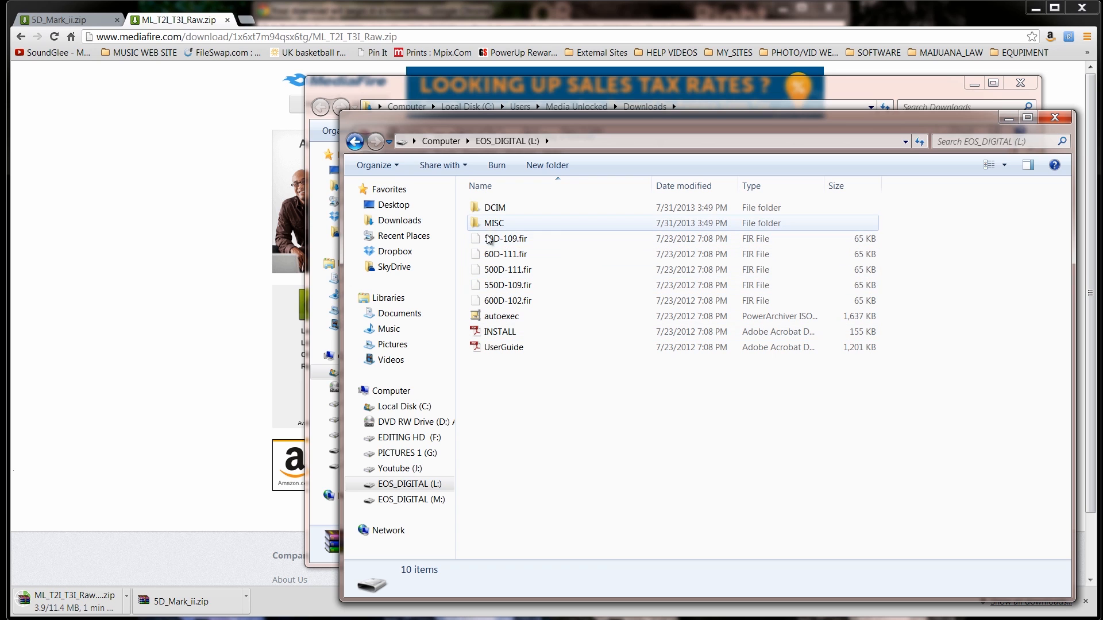
{"action": "mouse_move", "coordinate": [496, 347]}
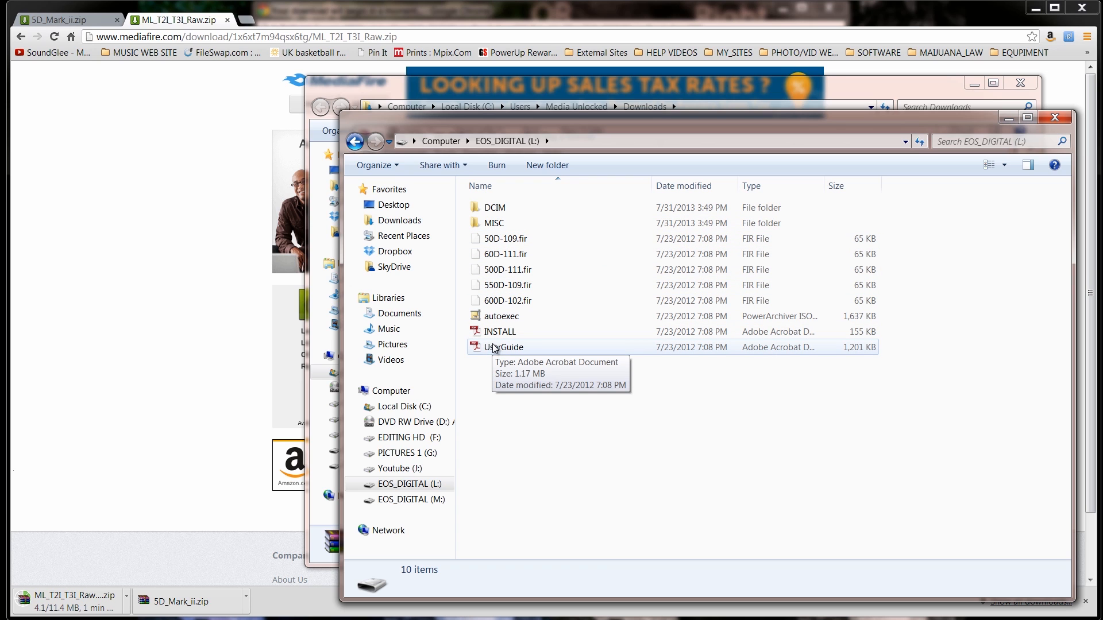
{"action": "mouse_move", "coordinate": [503, 350]}
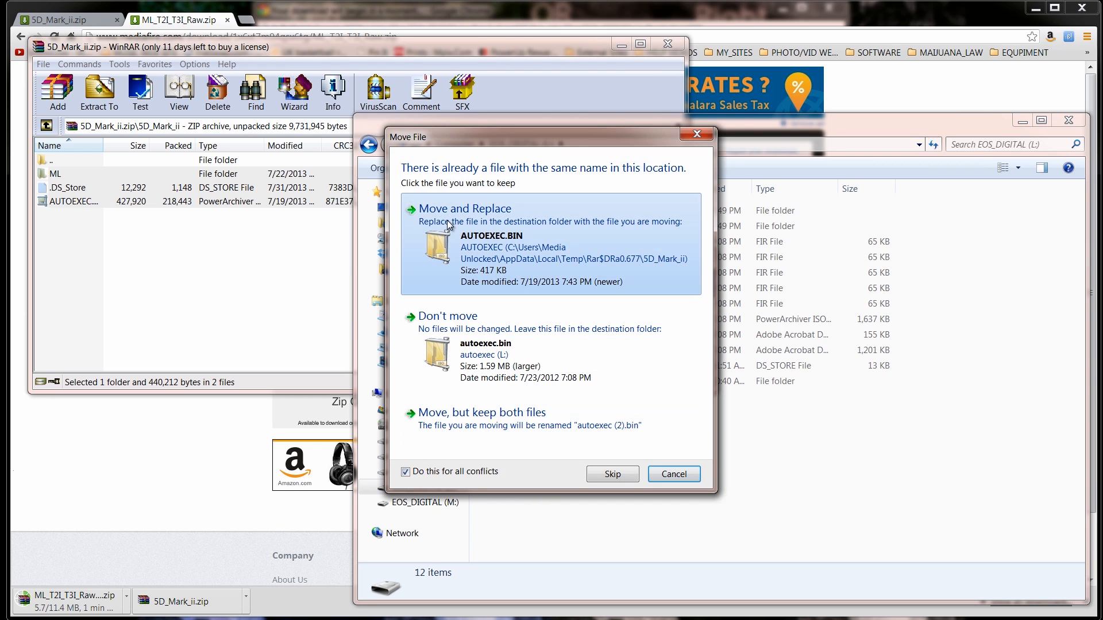
Replace the card's old autoexec with the newer 418 KB one from the archive.
{"action": "left_click", "coordinate": [463, 208]}
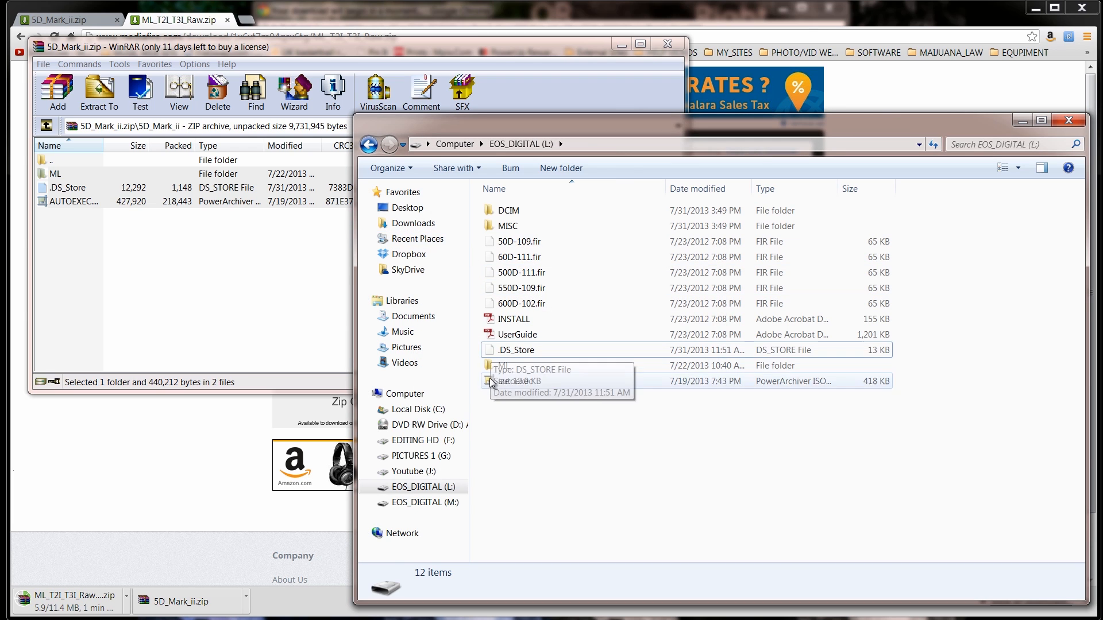
Inspect the card's ML and MODULES folders, then return to the card root.
{"action": "double_click", "coordinate": [501, 365]}
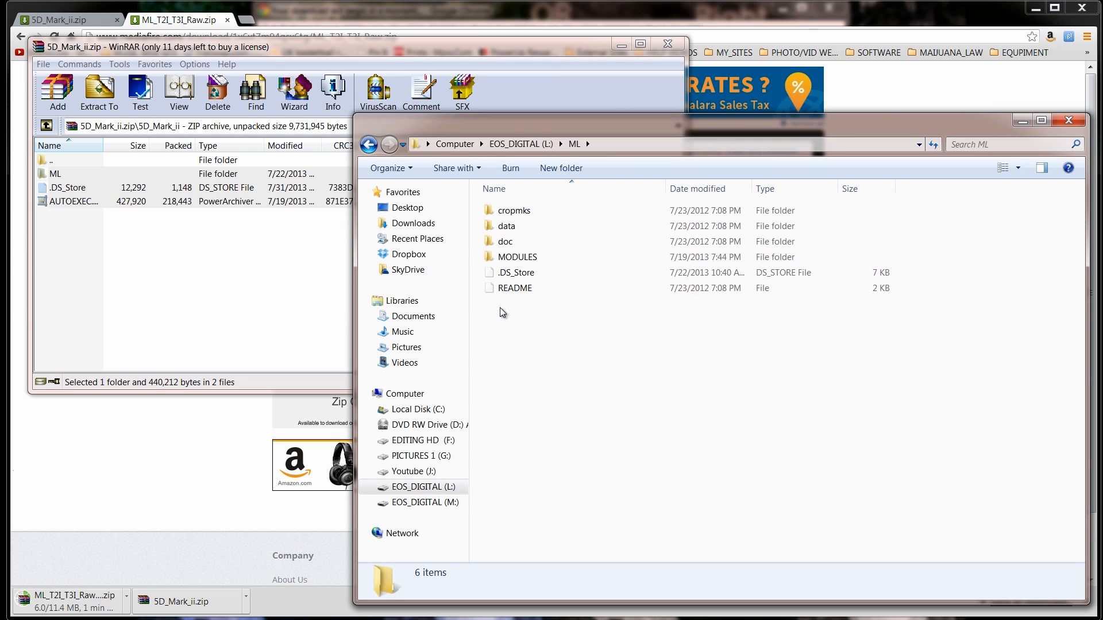
{"action": "double_click", "coordinate": [518, 256]}
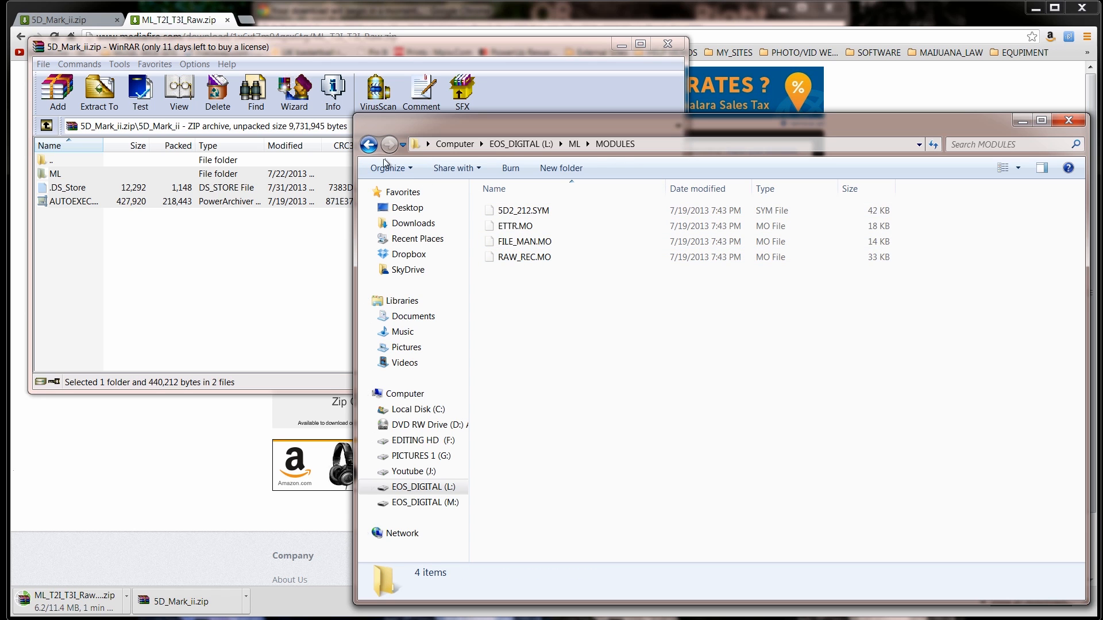
{"action": "left_click", "coordinate": [369, 145]}
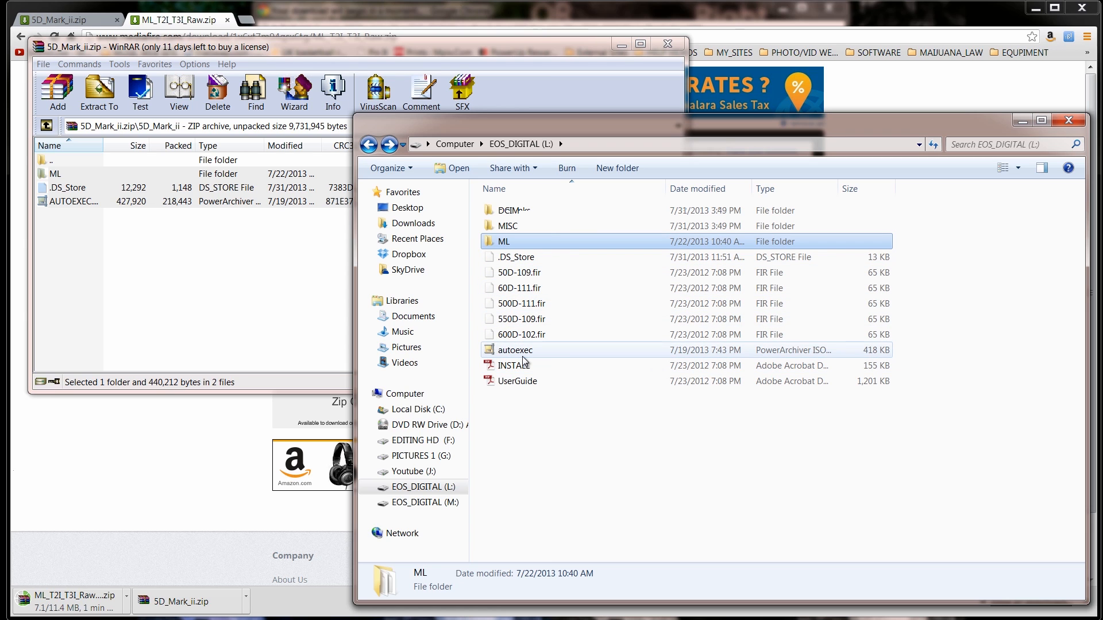
{"action": "mouse_move", "coordinate": [533, 364]}
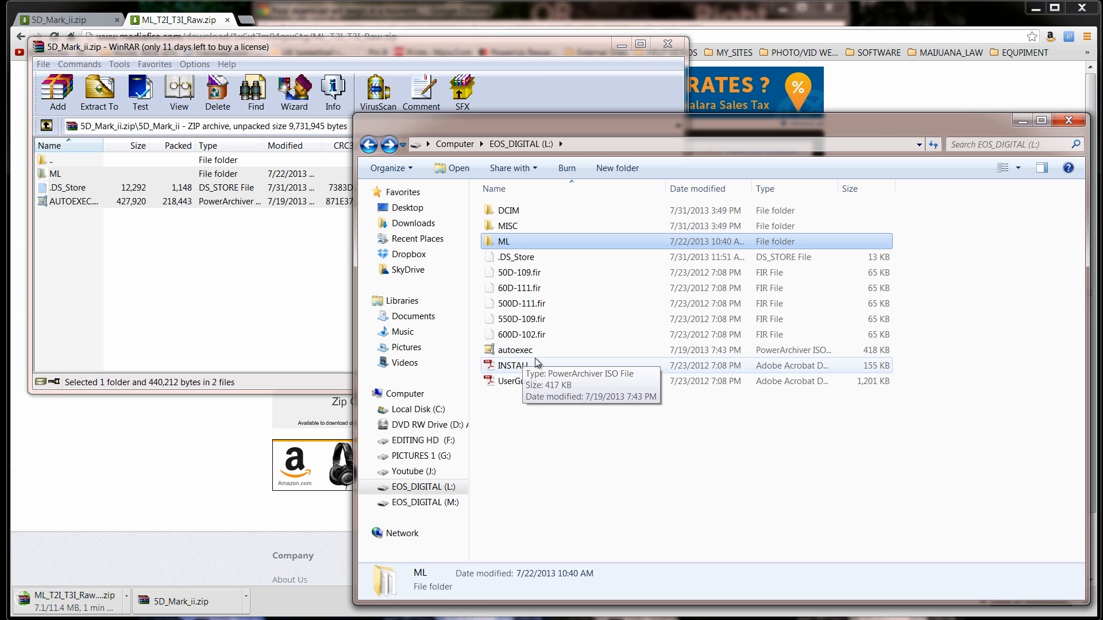
{"action": "mouse_move", "coordinate": [642, 135]}
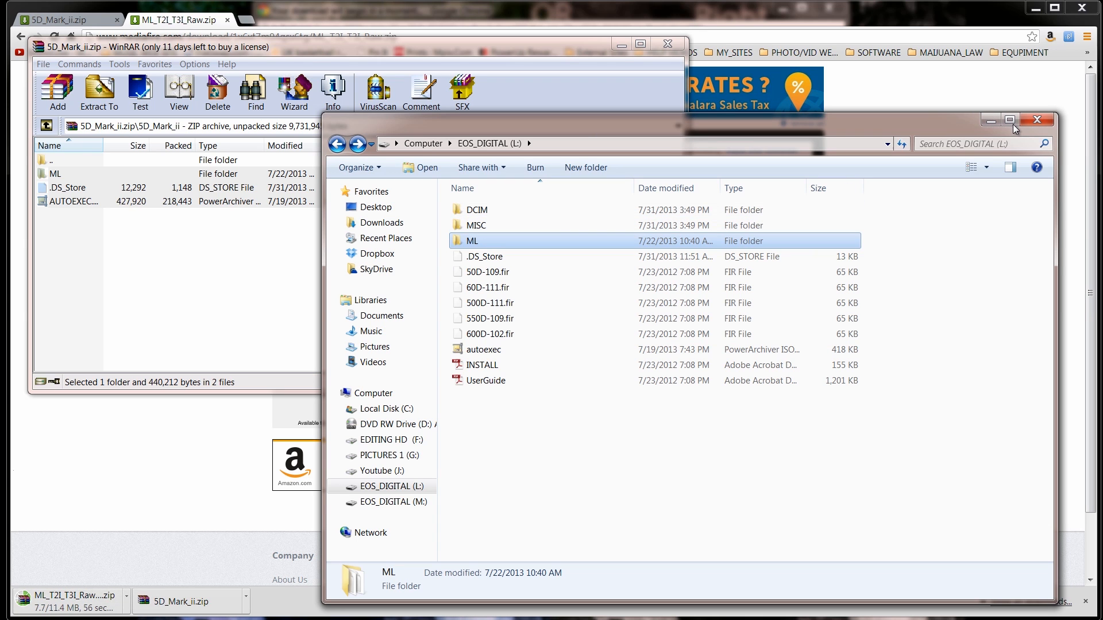
{"action": "mouse_move", "coordinate": [1038, 119]}
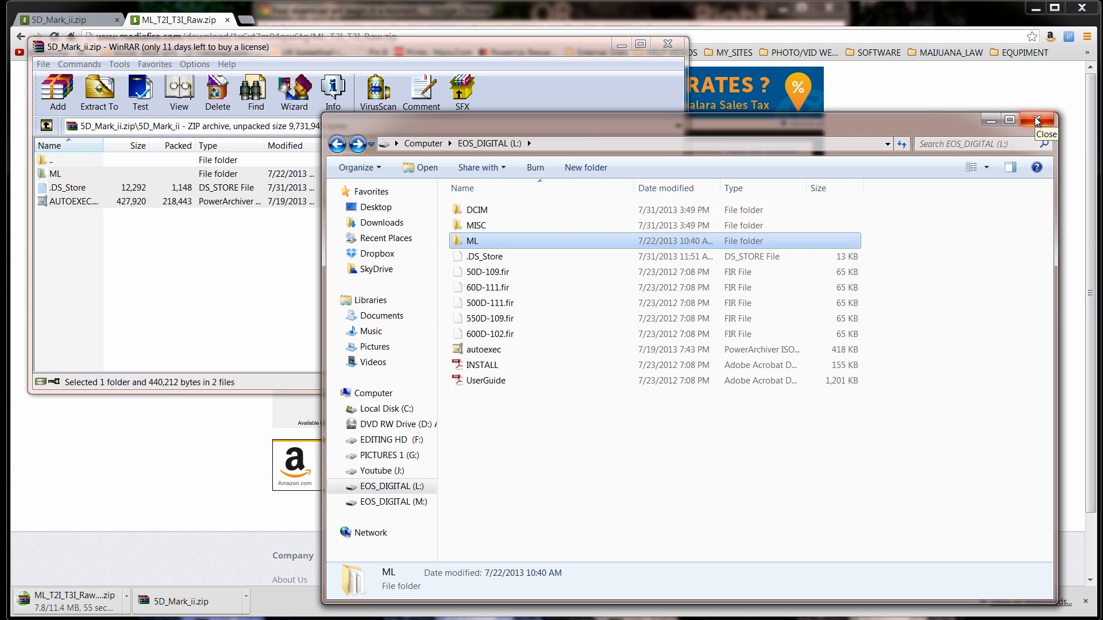
Close the card folder and 5D_Mark_ii.zip windows and minimize the MediaFire page.
{"action": "left_click", "coordinate": [1036, 119]}
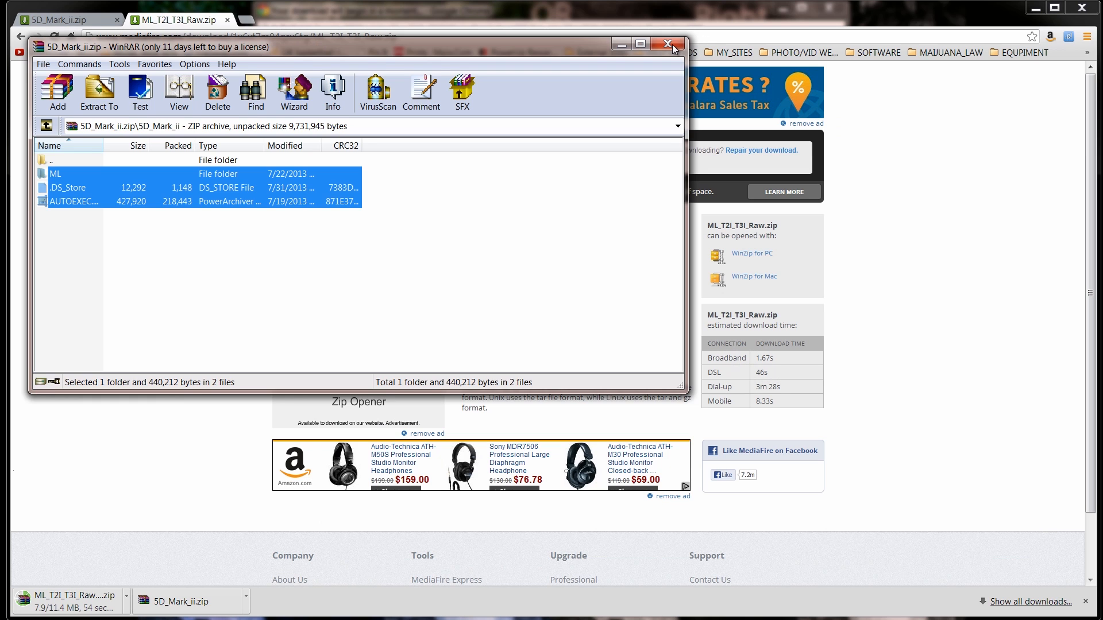
{"action": "left_click", "coordinate": [665, 44]}
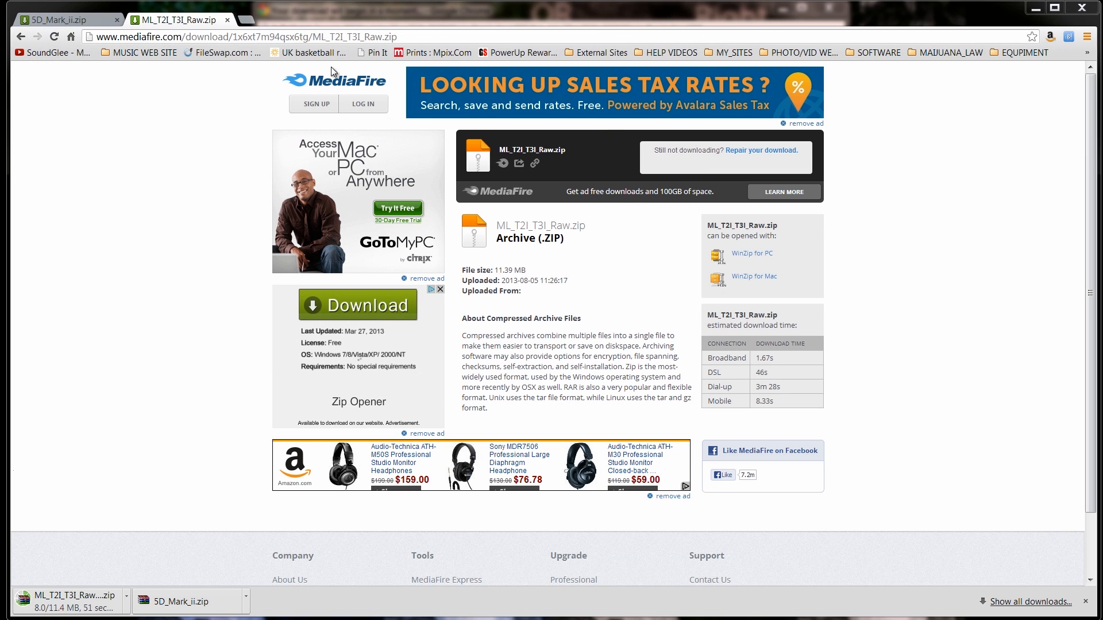
{"action": "left_click", "coordinate": [63, 20]}
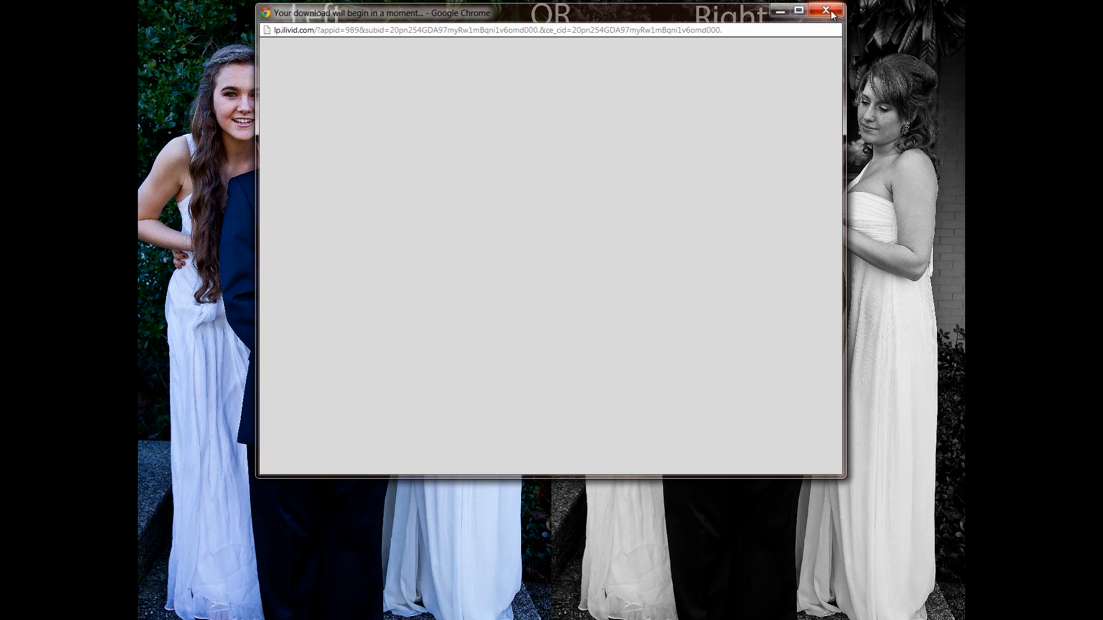
Dismiss the download popup and open the second card, EOS_DIGITAL (M:).
{"action": "left_click", "coordinate": [829, 12]}
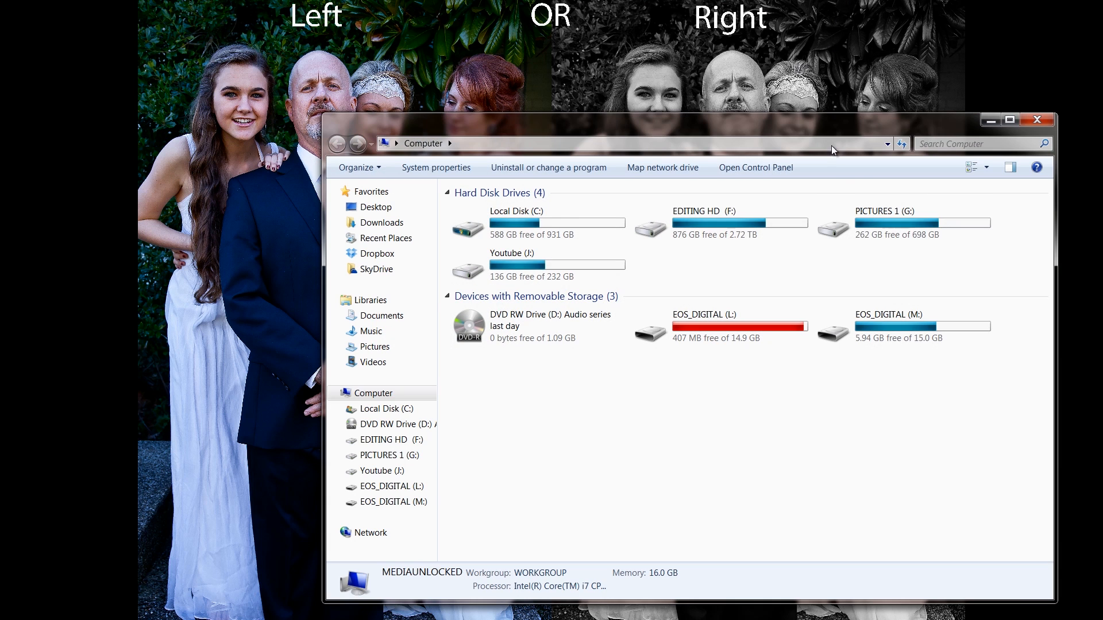
{"action": "double_click", "coordinate": [887, 314]}
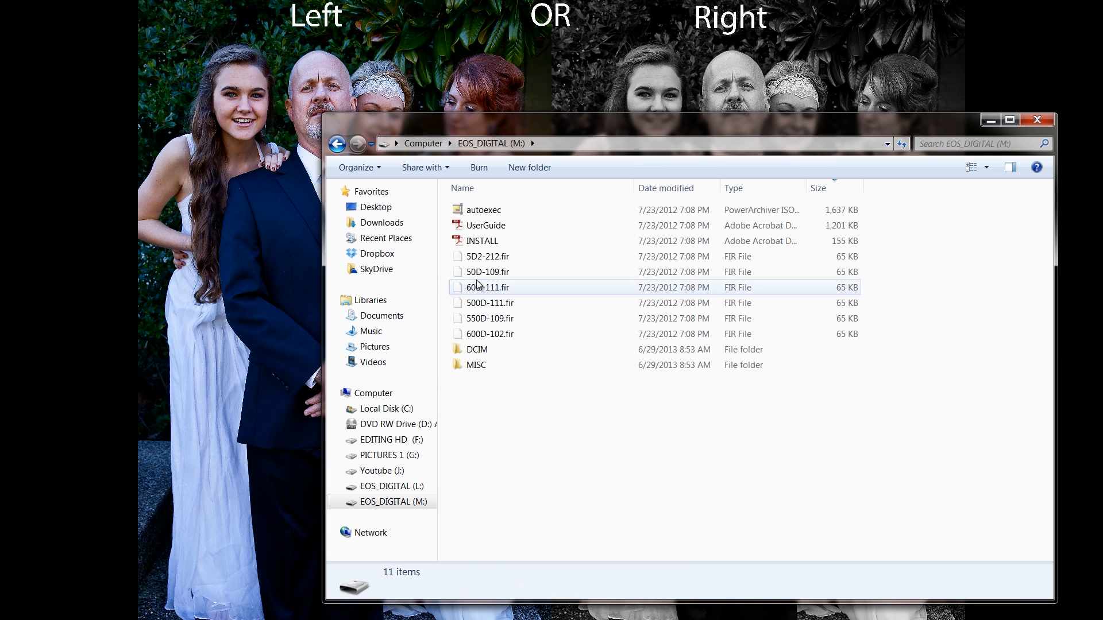
{"action": "mouse_move", "coordinate": [541, 349]}
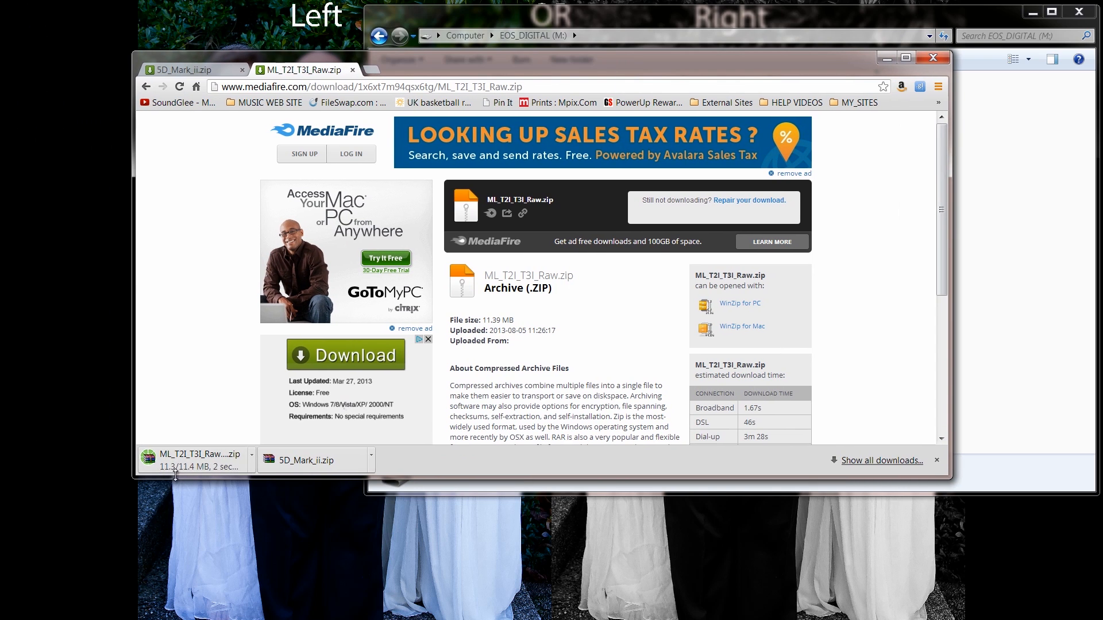
Reveal the finished ML_T2I_T3I_Raw.zip download in the Downloads folder.
{"action": "left_click", "coordinate": [251, 459]}
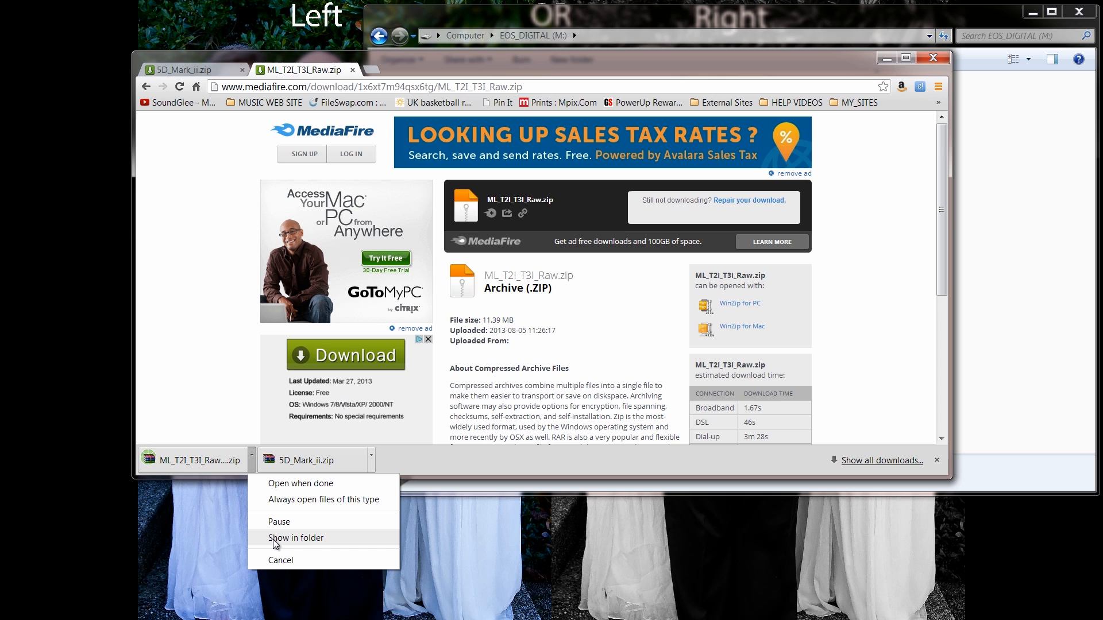
{"action": "left_click", "coordinate": [295, 538]}
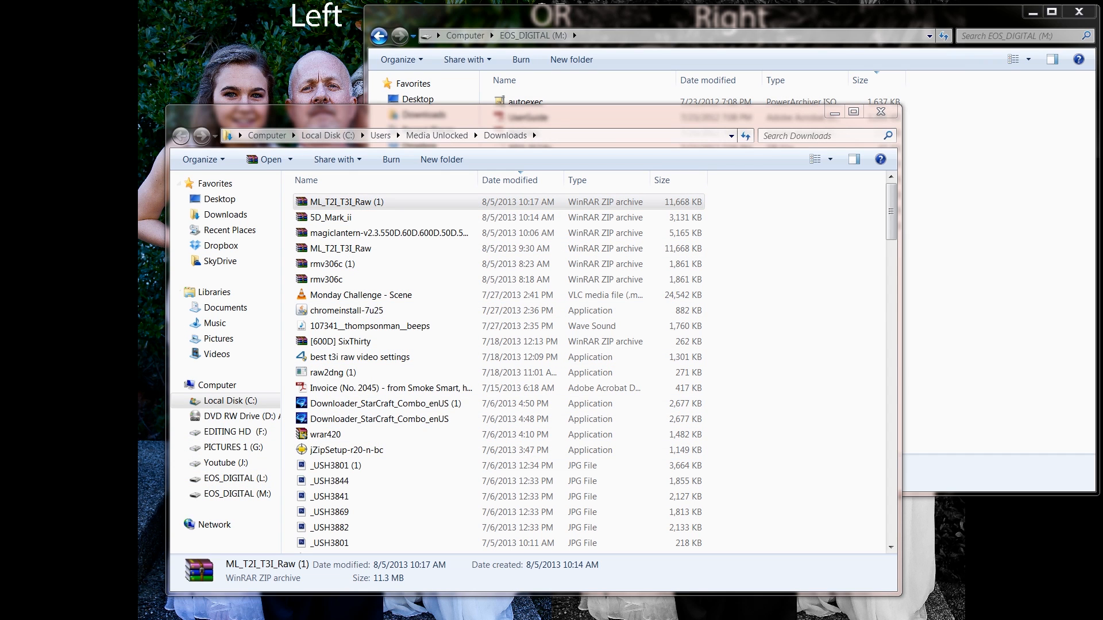
Move the ML_T2I_T3I_Raw archive's files onto the card, replacing existing copies.
{"action": "double_click", "coordinate": [347, 202]}
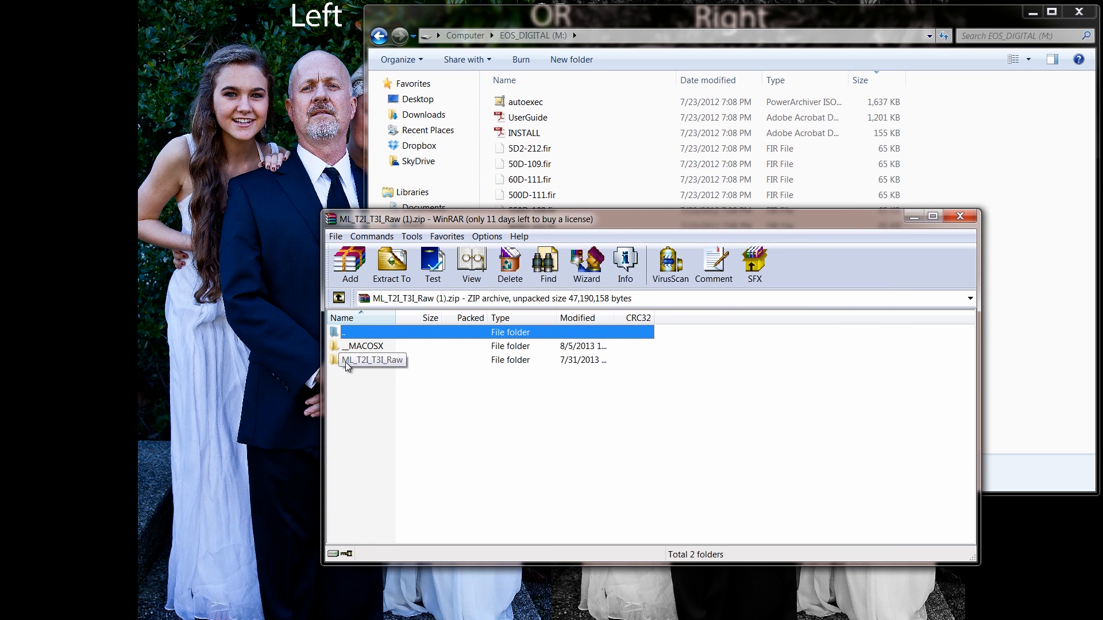
{"action": "double_click", "coordinate": [372, 360]}
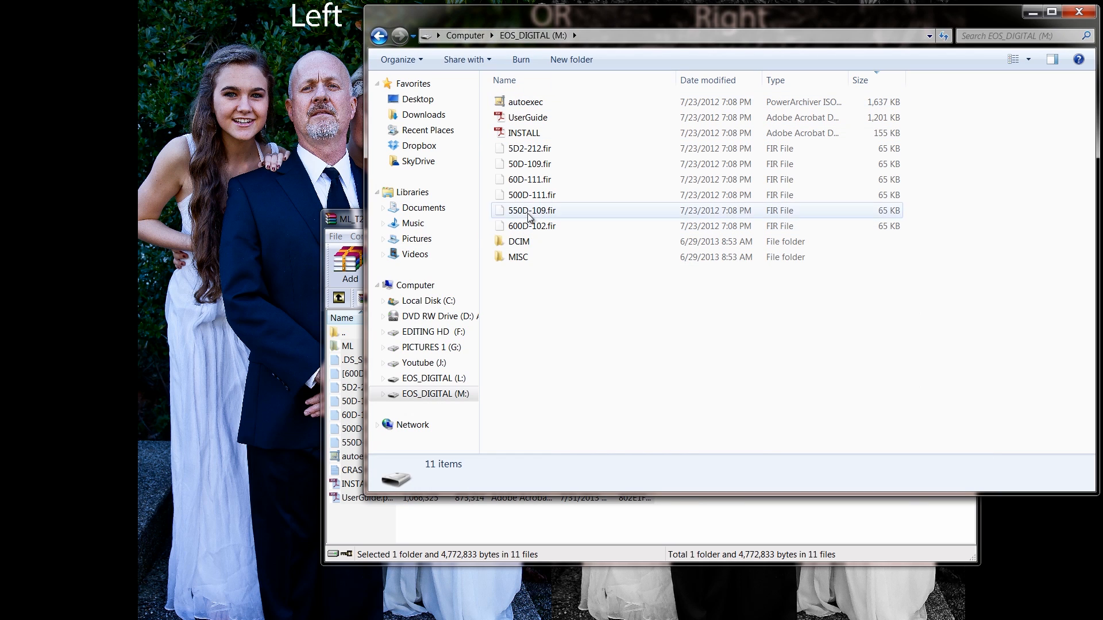
{"action": "left_click", "coordinate": [607, 301]}
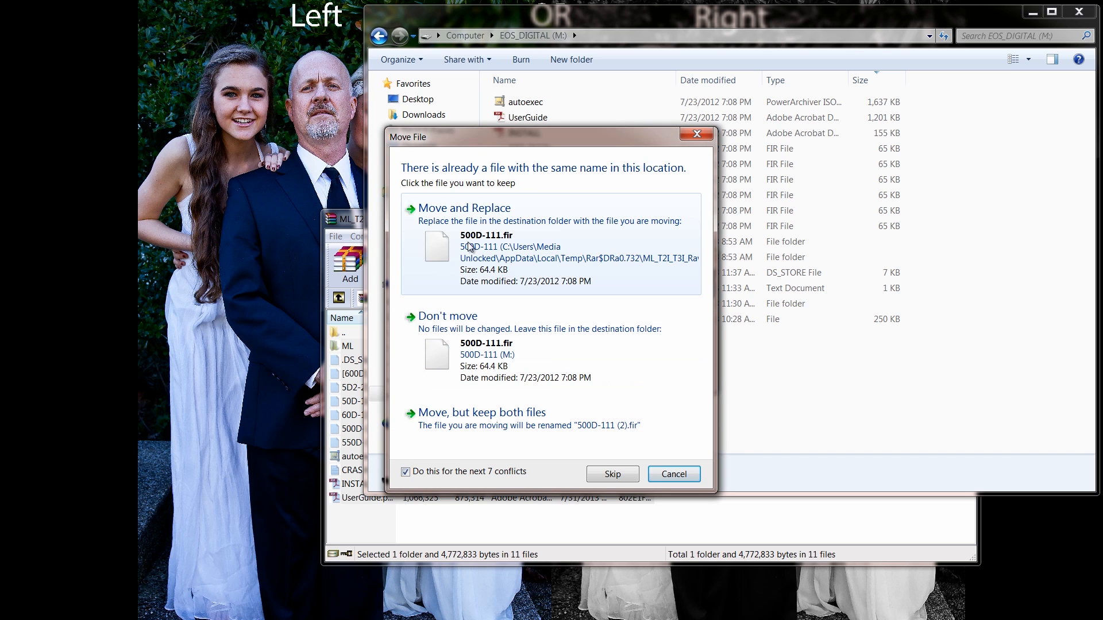
{"action": "left_click", "coordinate": [462, 208]}
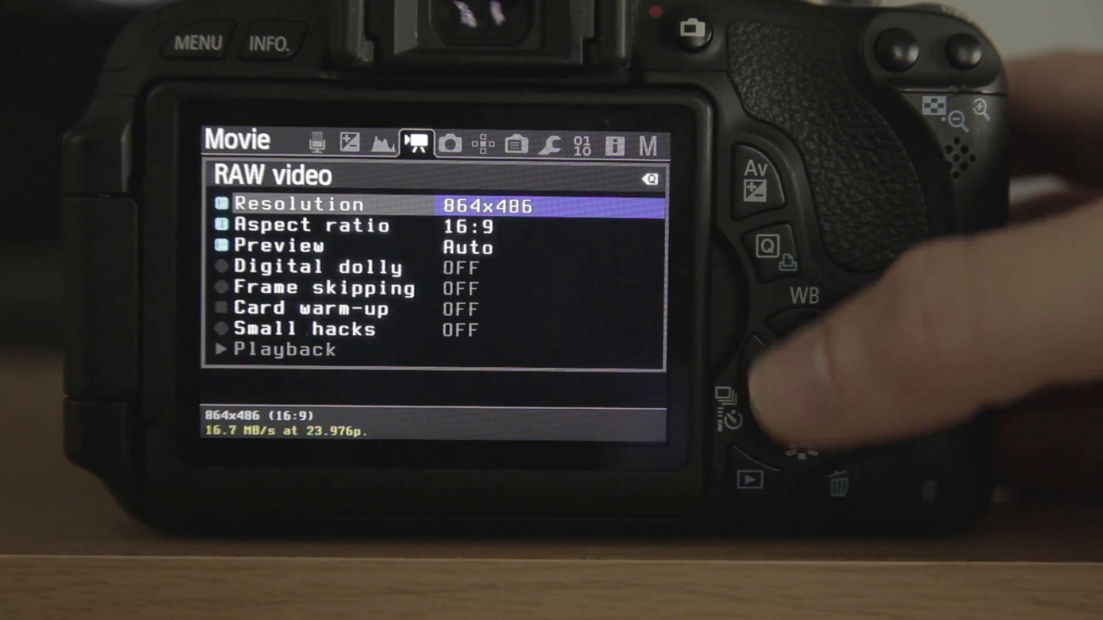
Choose 1280 as the RAW video resolution, giving 1280x720 at about 36.8 MB/s.
{"action": "left_click", "coordinate": [803, 372]}
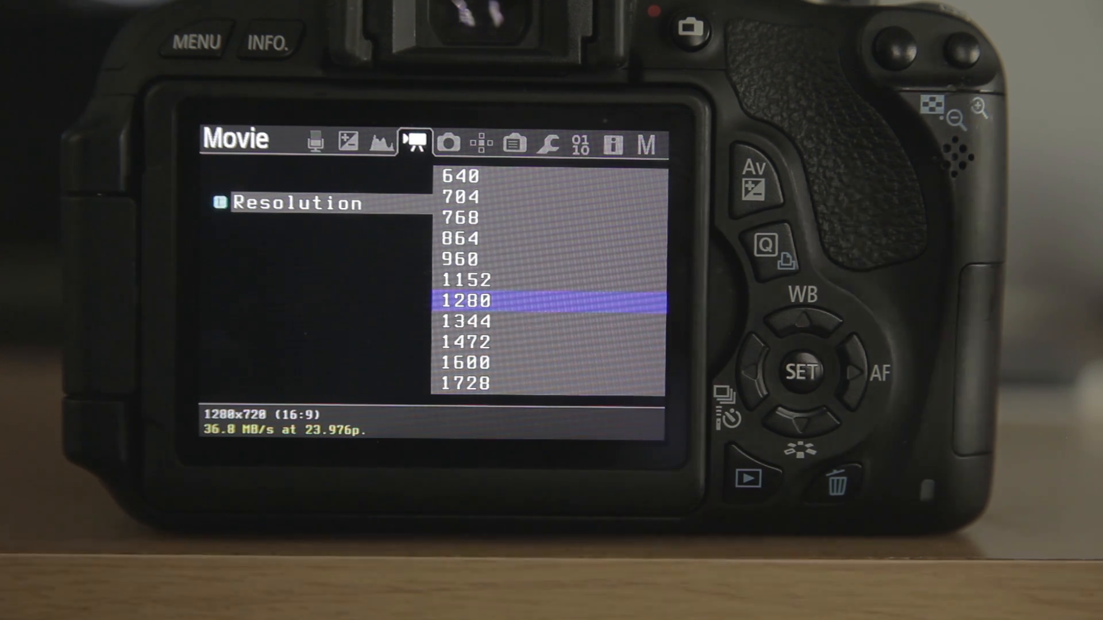
{"action": "left_click", "coordinate": [805, 324]}
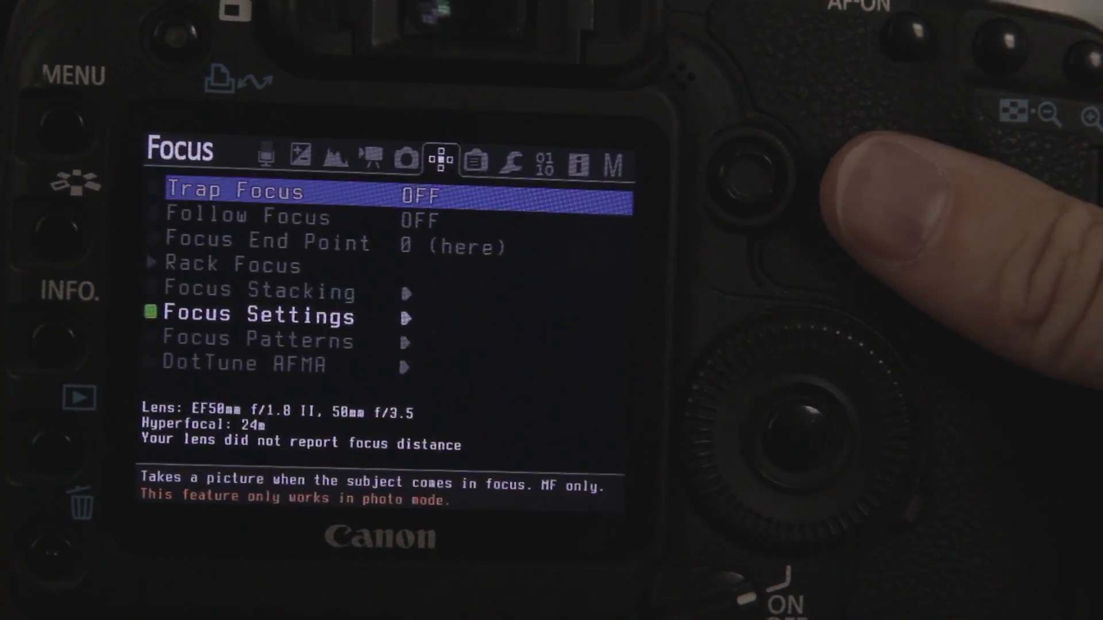
Switch from the Focus tab to the Movie tab and move down to the RAW video entry.
{"action": "left_click", "coordinate": [617, 164]}
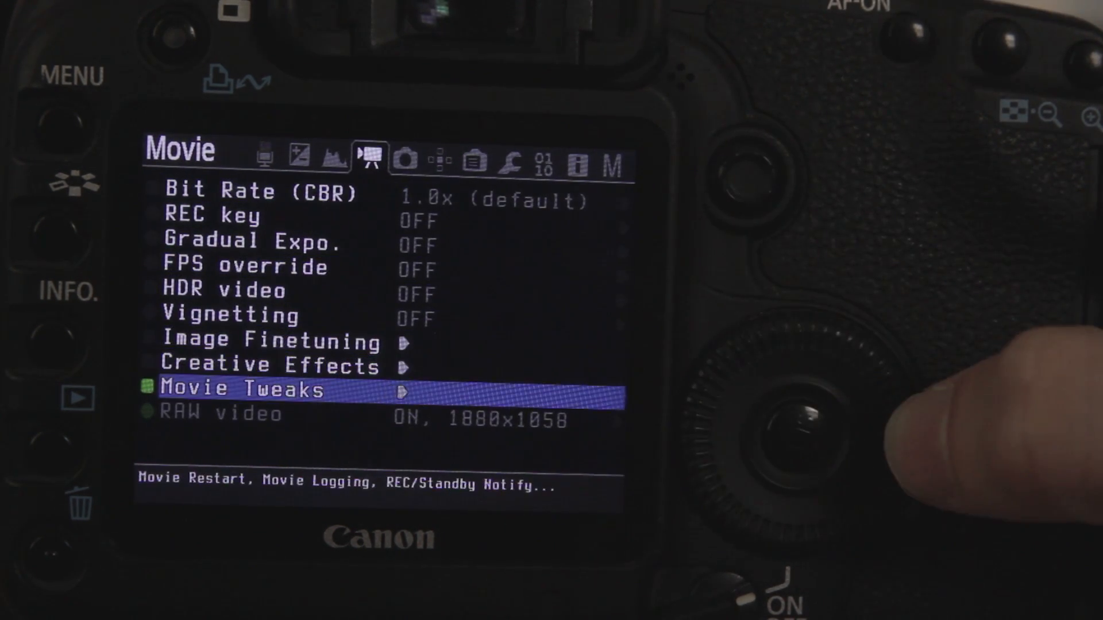
{"action": "key", "text": "down"}
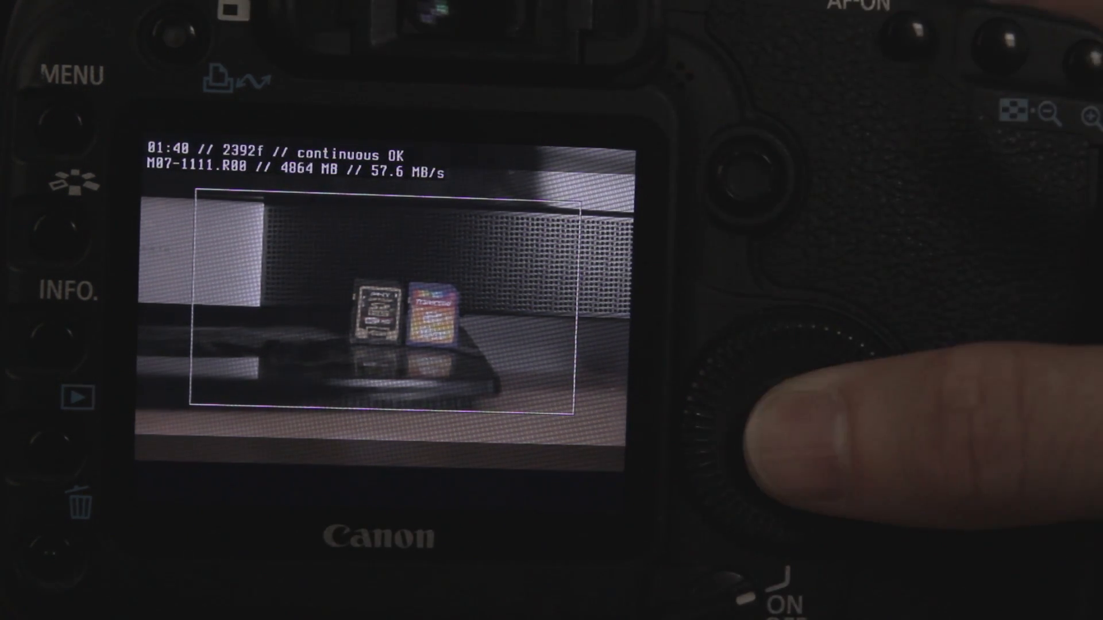
Stop the raw video recording on the 5D Mark II, returning to normal live view.
{"action": "left_click", "coordinate": [57, 293]}
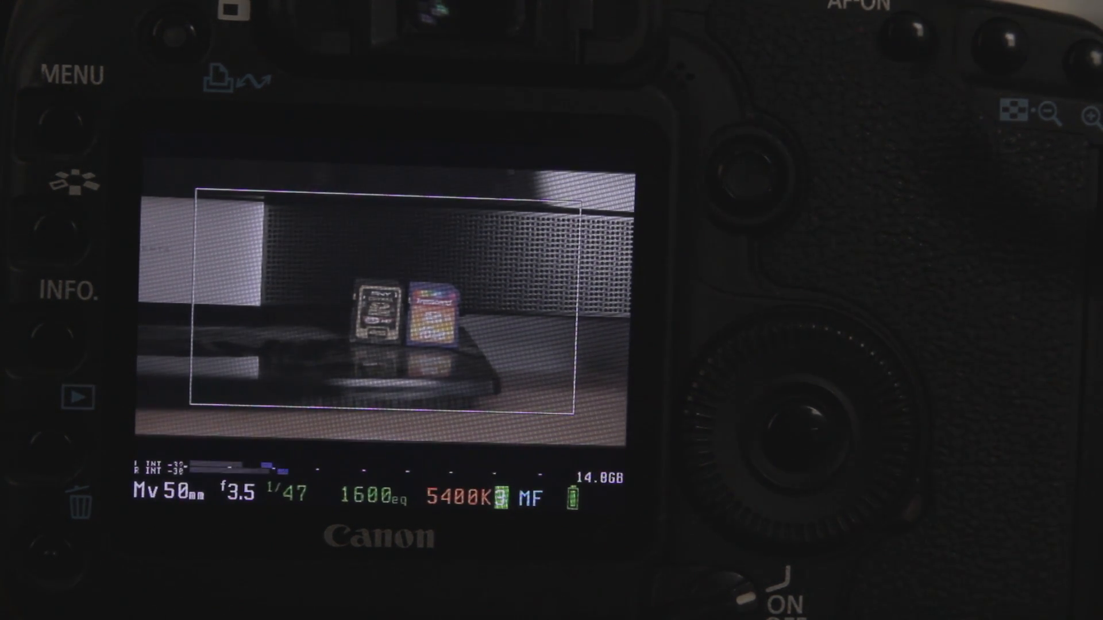